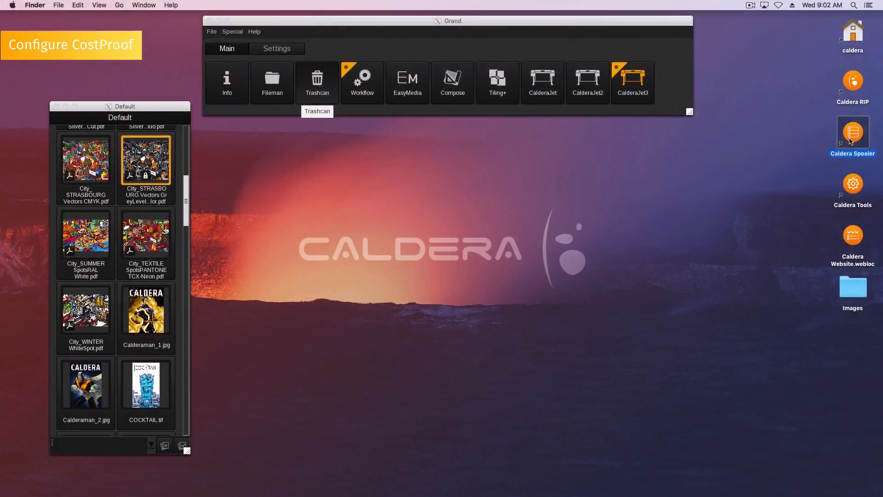
# Step: Launch the Caldera Spooler to view the finished CalderaJet3 job's CostProof usage
pyautogui.click(851, 131)
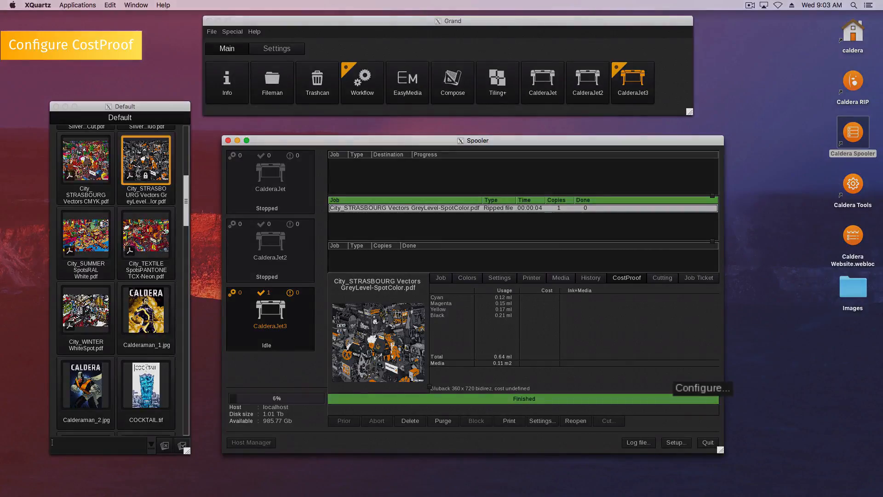
# Step: Reach the CostProof setup dialog and its ink cost-per-liter calculator
pyautogui.click(701, 388)
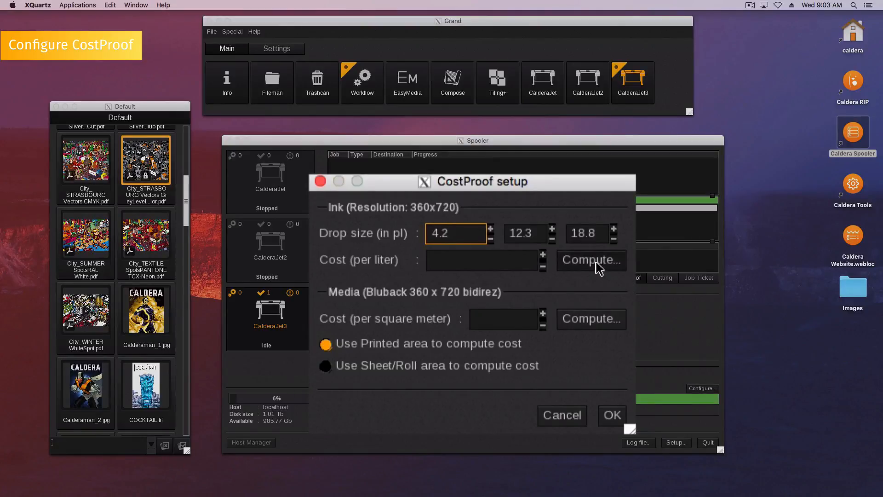
pyautogui.click(590, 259)
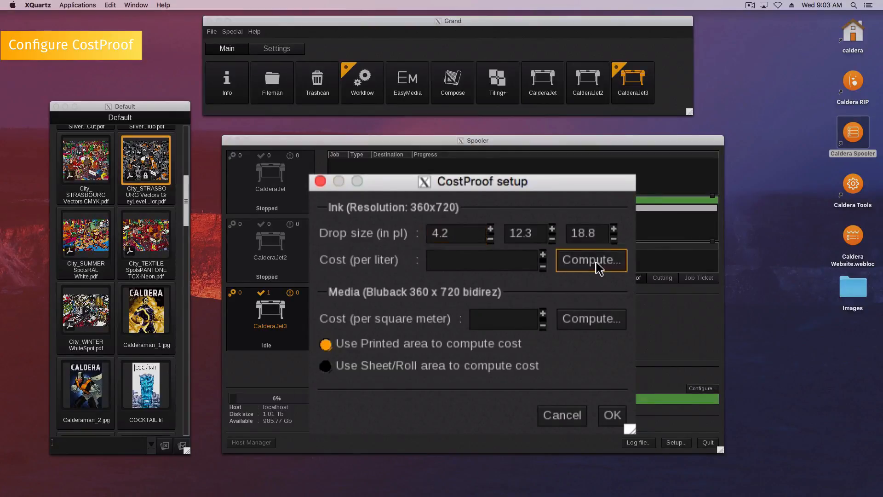
# Step: Compute ink cost 214.29 per liter from a 700 ml bottle costing 150
pyautogui.click(590, 259)
pyautogui.write('700')
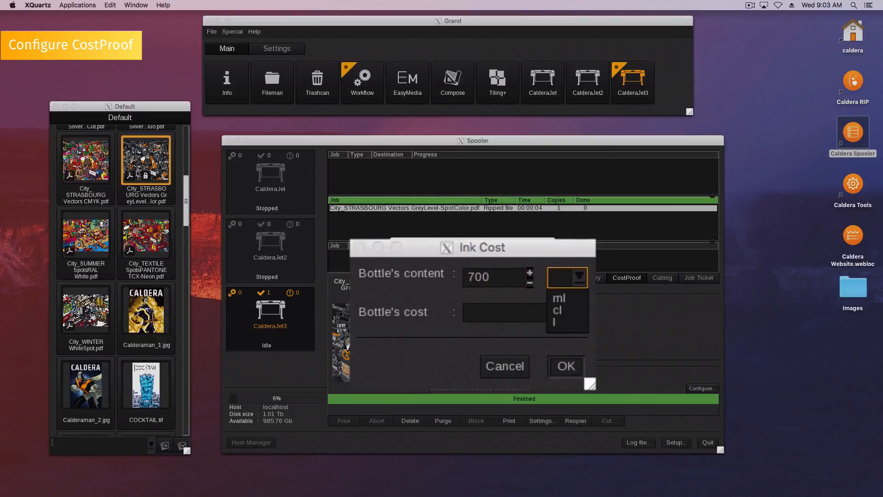
pyautogui.click(558, 297)
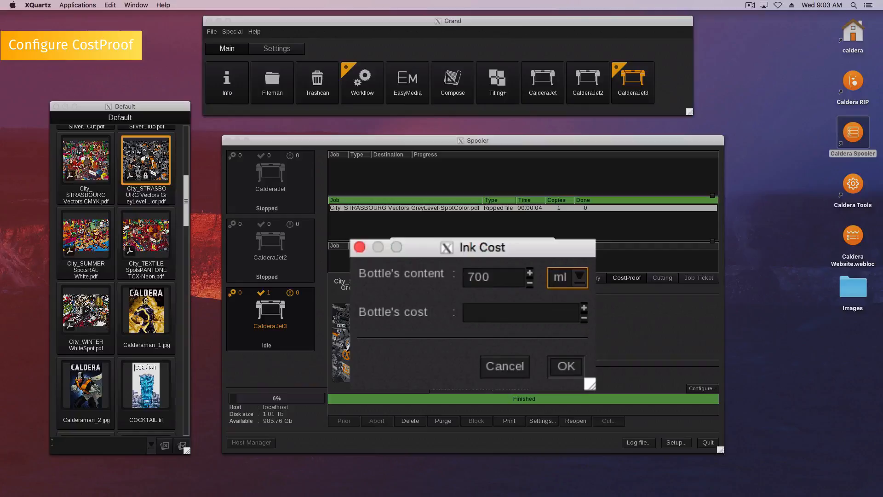
pyautogui.write('150')
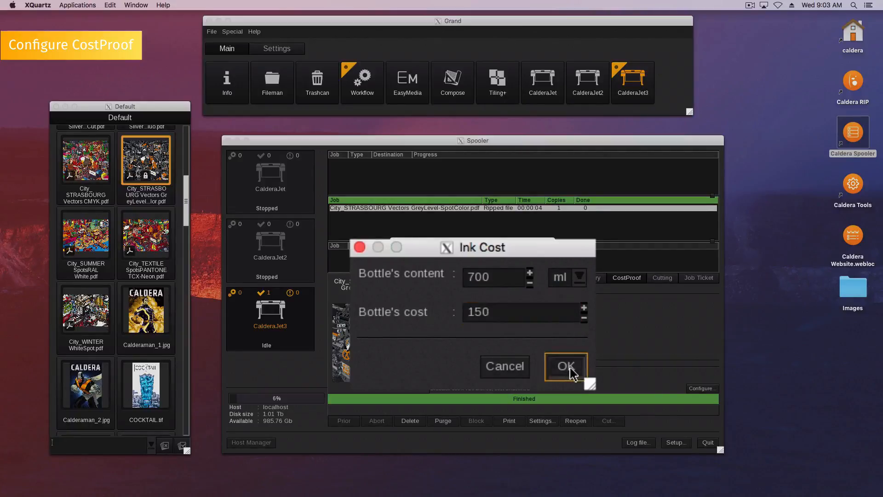
pyautogui.click(566, 365)
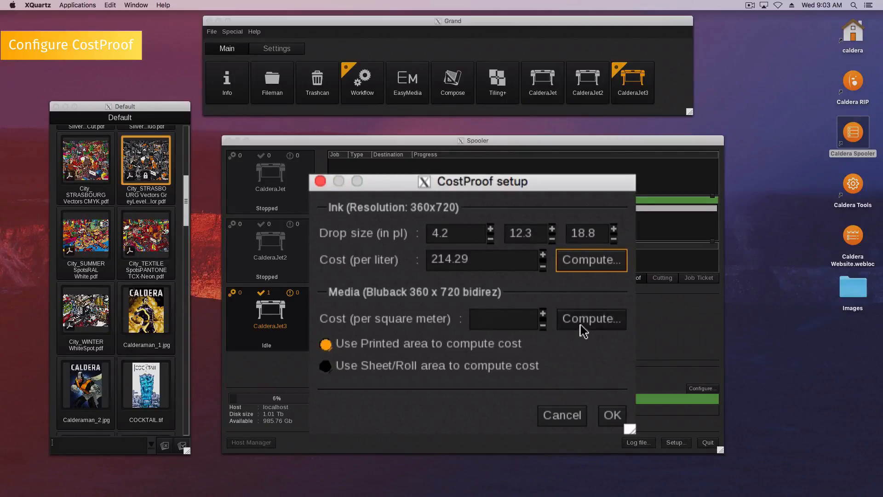
# Step: Compute media cost 0.21 per square meter from a 50-length roll costing 95
pyautogui.click(591, 319)
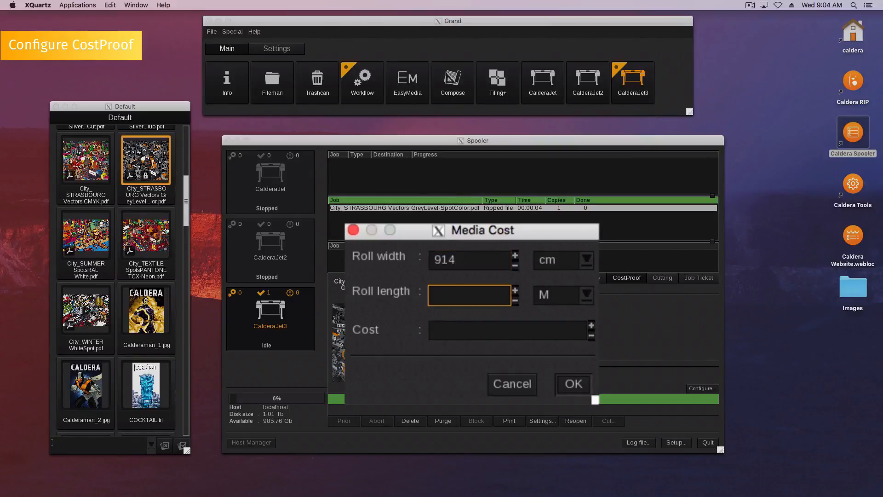
pyautogui.write('50')
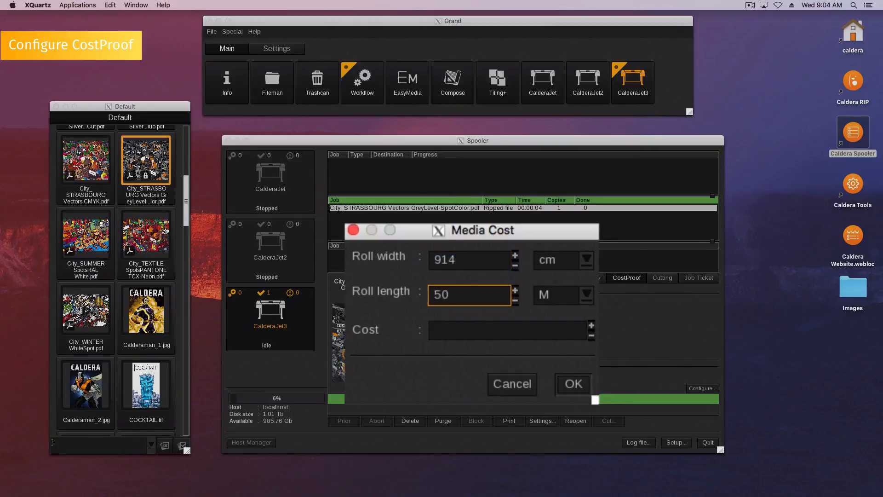
pyautogui.write('95')
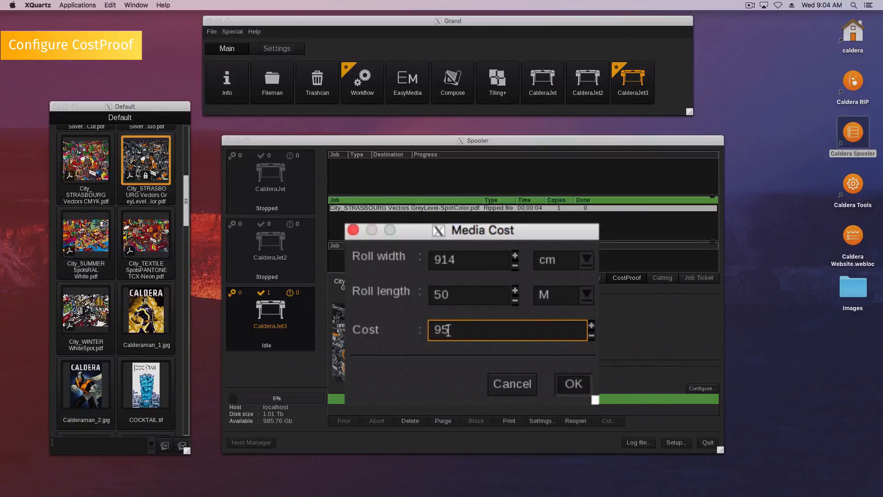
pyautogui.click(572, 384)
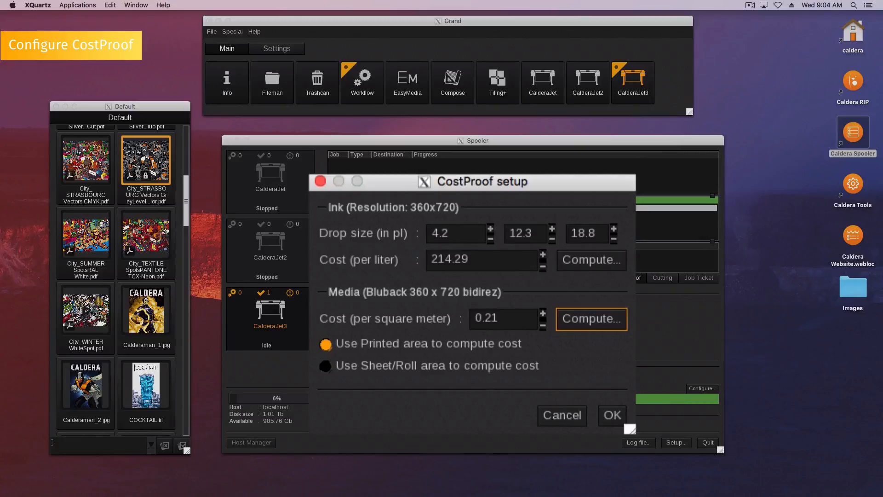
# Step: Base costing on sheet/roll area and confirm the CostProof setup, reaching the password prompt
pyautogui.click(325, 365)
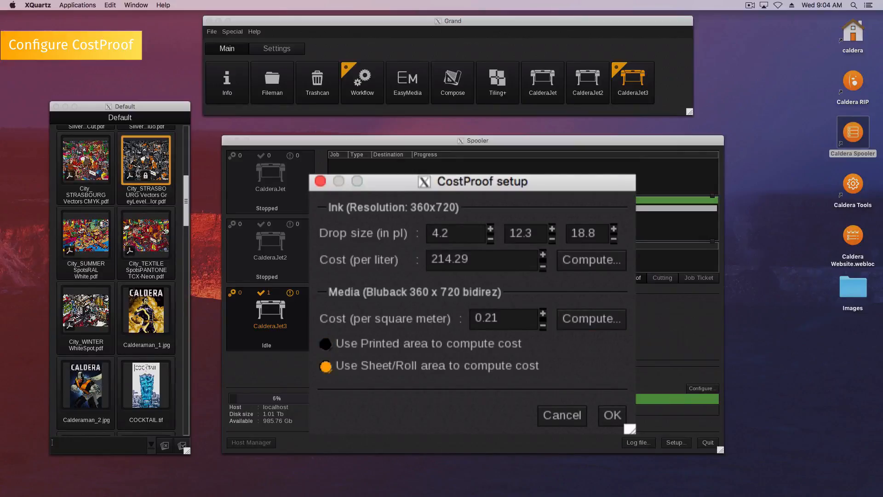
pyautogui.click(610, 415)
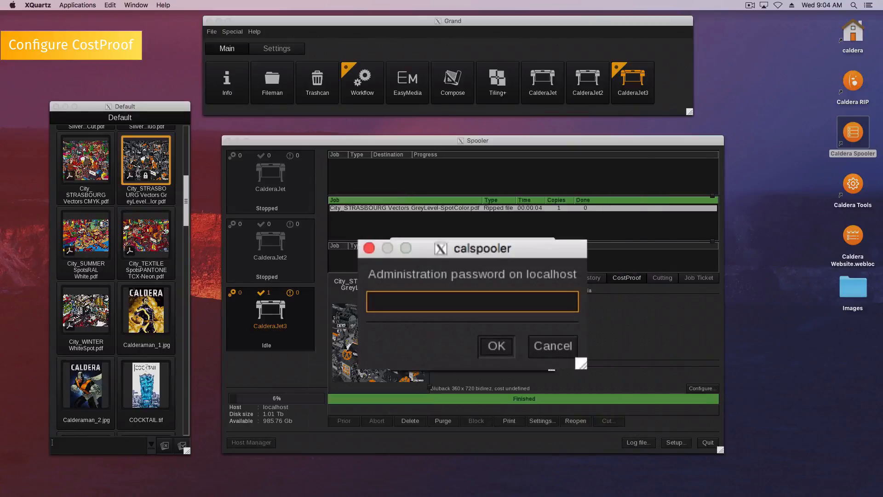